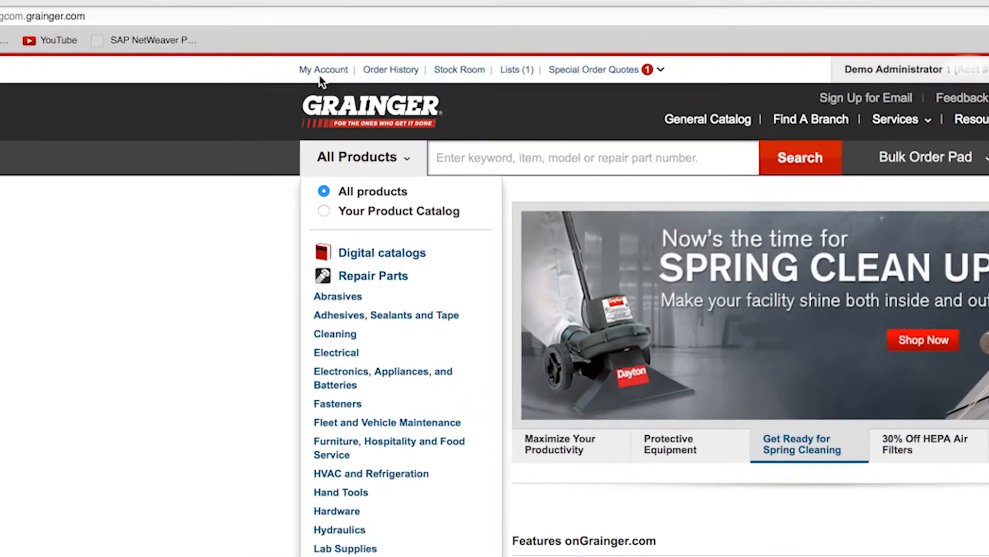
# Open the My Account overview page from the Grainger home page
pyautogui.click(323, 69)
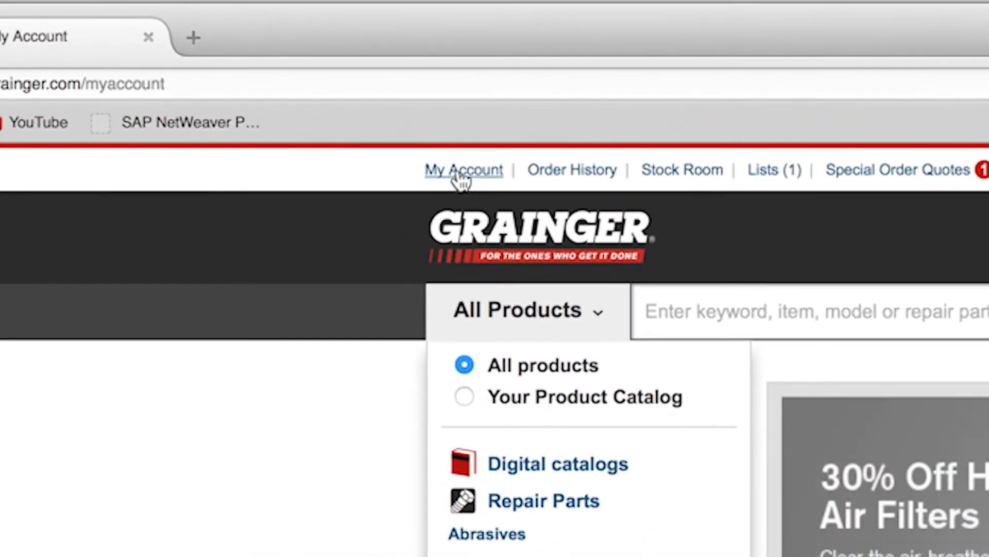
pyautogui.click(463, 169)
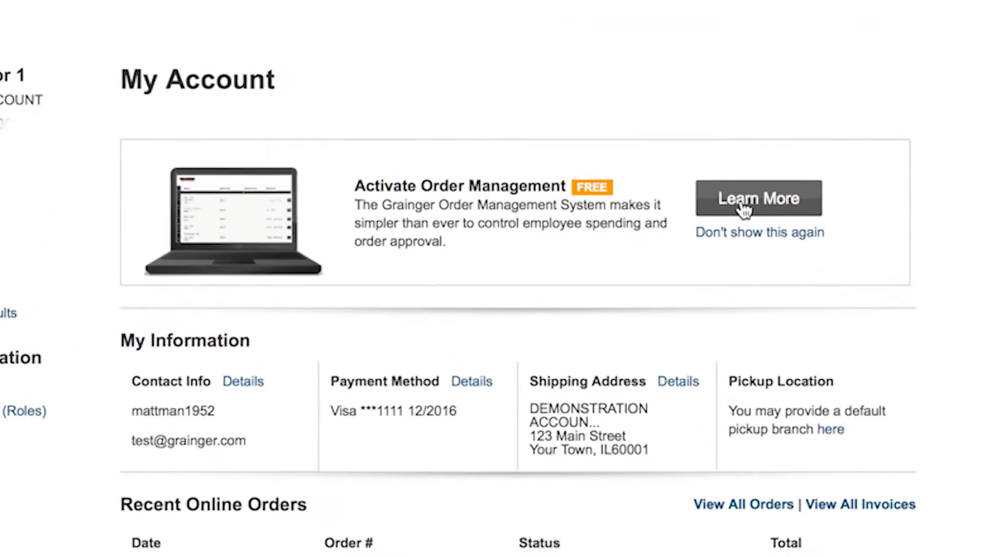
# Open Learn More on Order Management and review its Workflow, Users and Limits sections
pyautogui.click(758, 197)
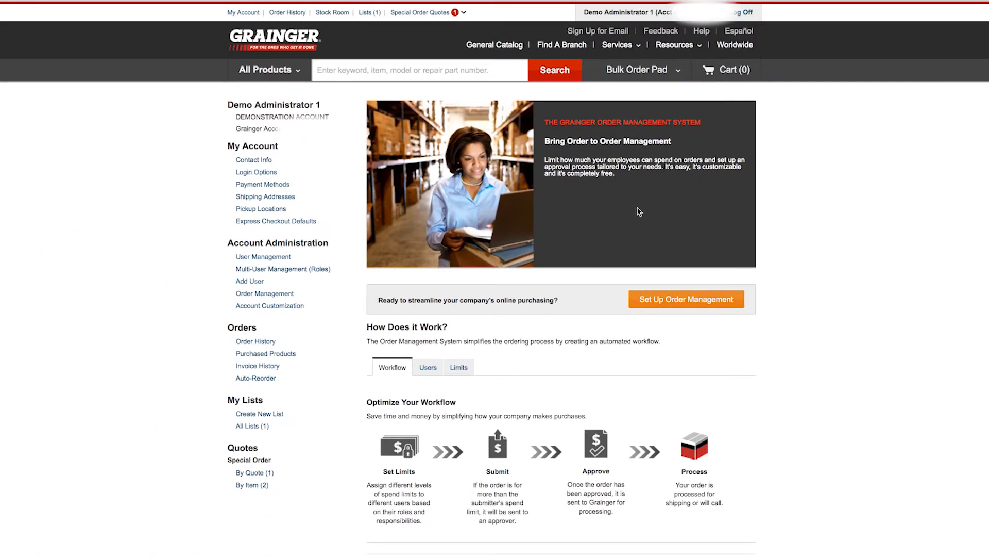
pyautogui.scroll(-3)
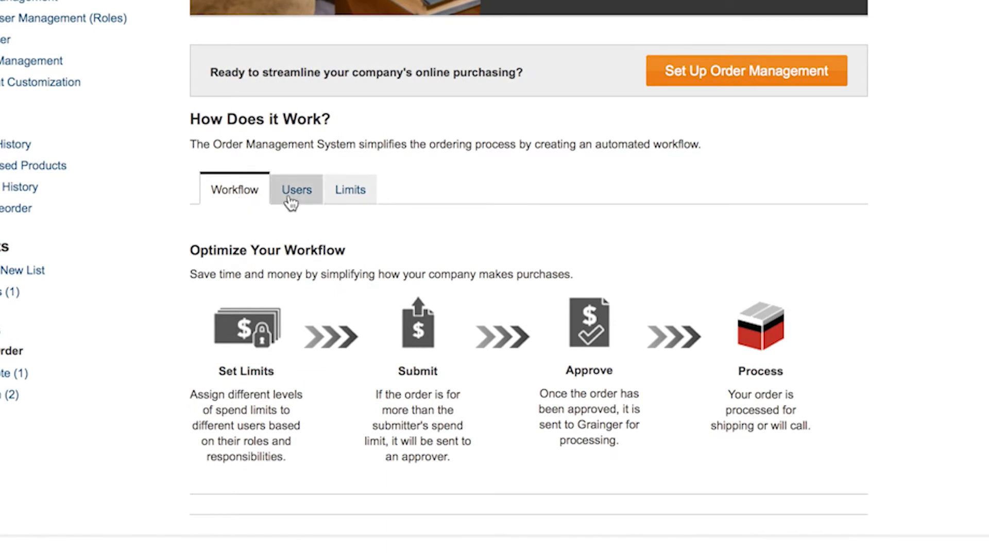
pyautogui.click(297, 189)
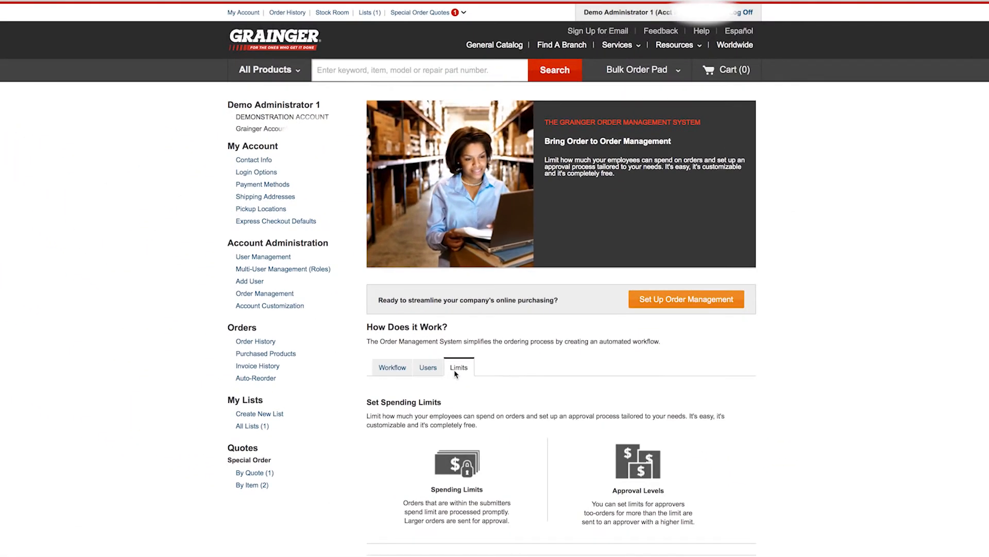
pyautogui.click(391, 367)
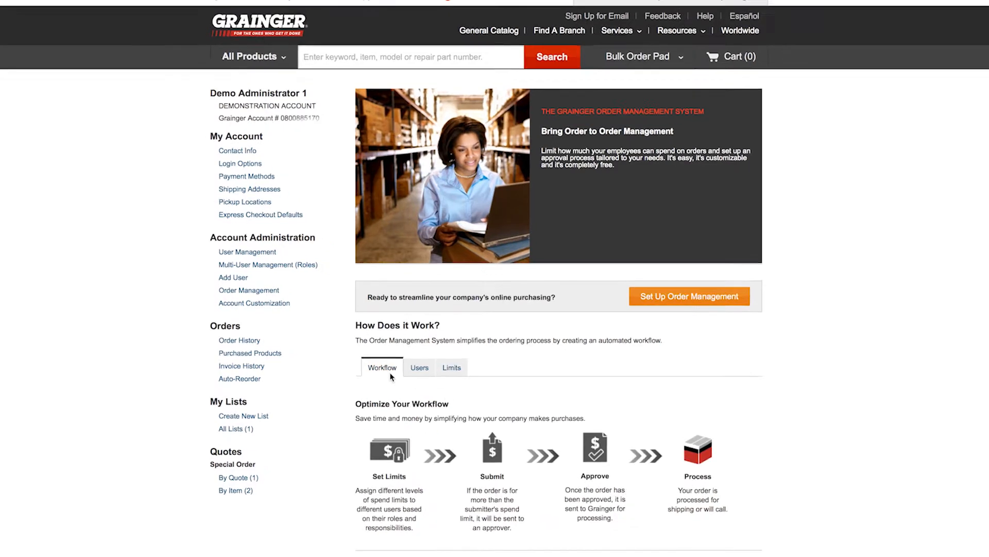
pyautogui.scroll(-3)
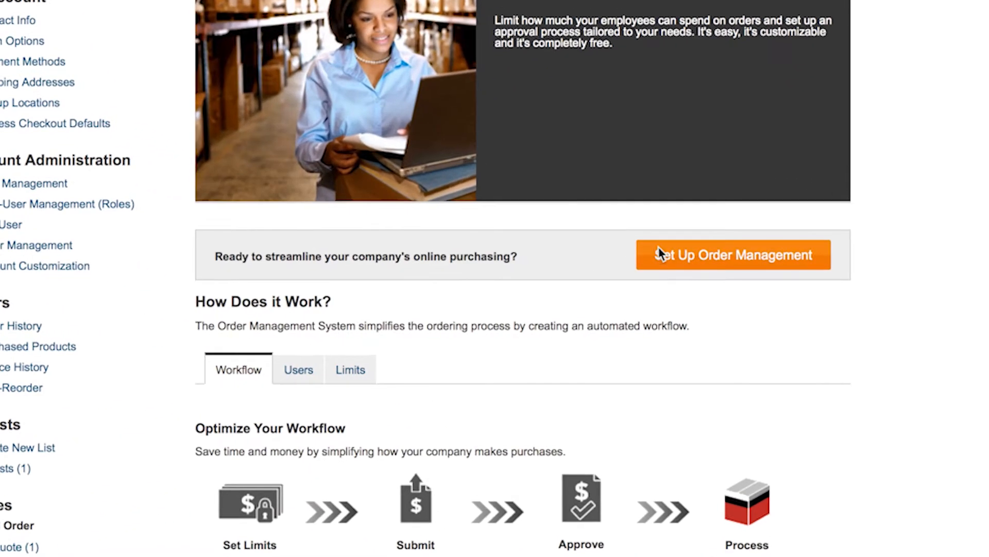
# Launch Set Up Order Management and choose Begin Express Setup
pyautogui.click(732, 254)
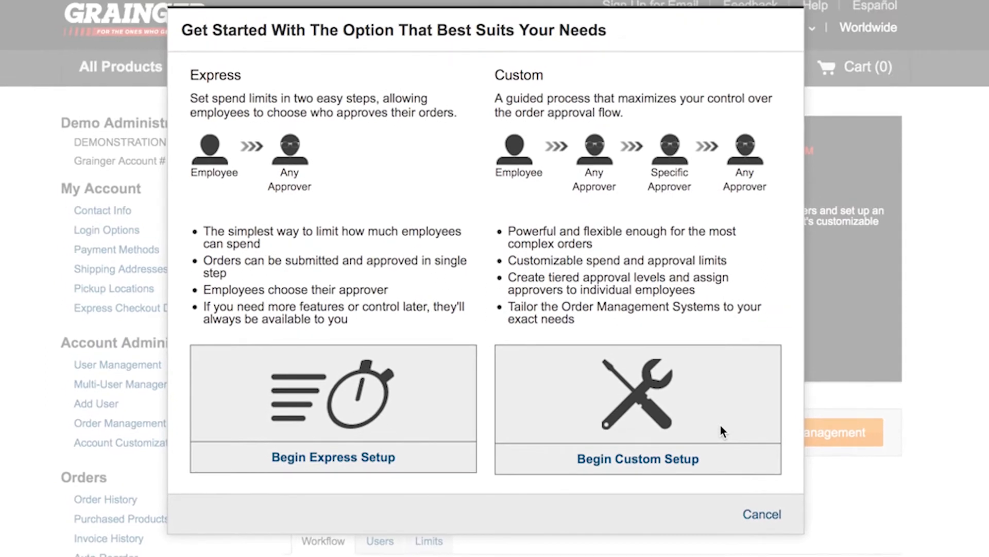
pyautogui.moveTo(515, 449)
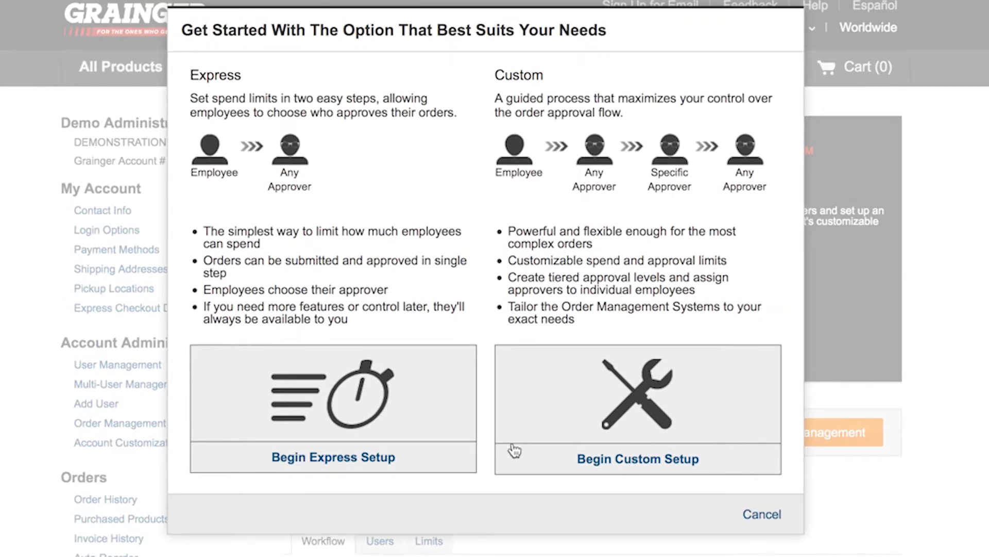
pyautogui.moveTo(403, 470)
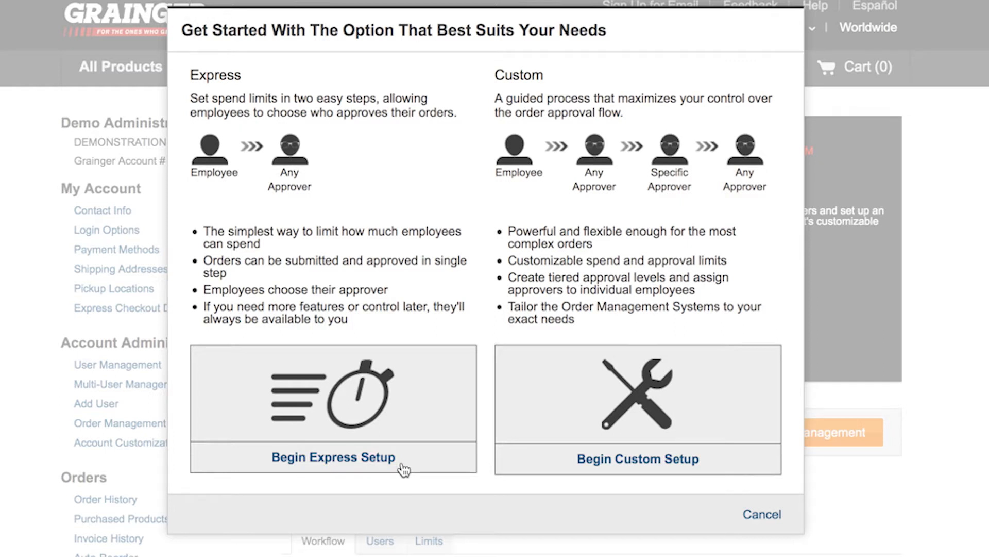
pyautogui.click(334, 457)
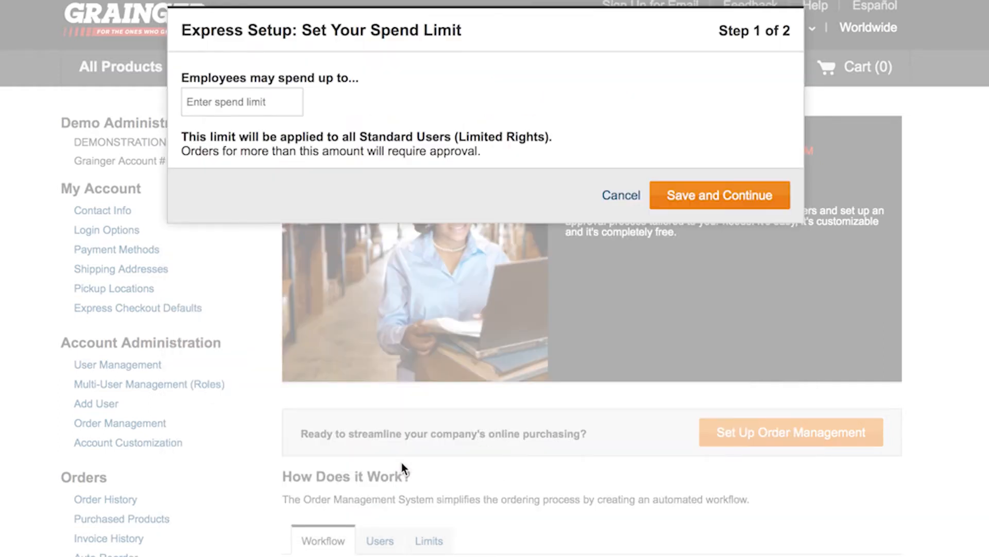
pyautogui.moveTo(247, 171)
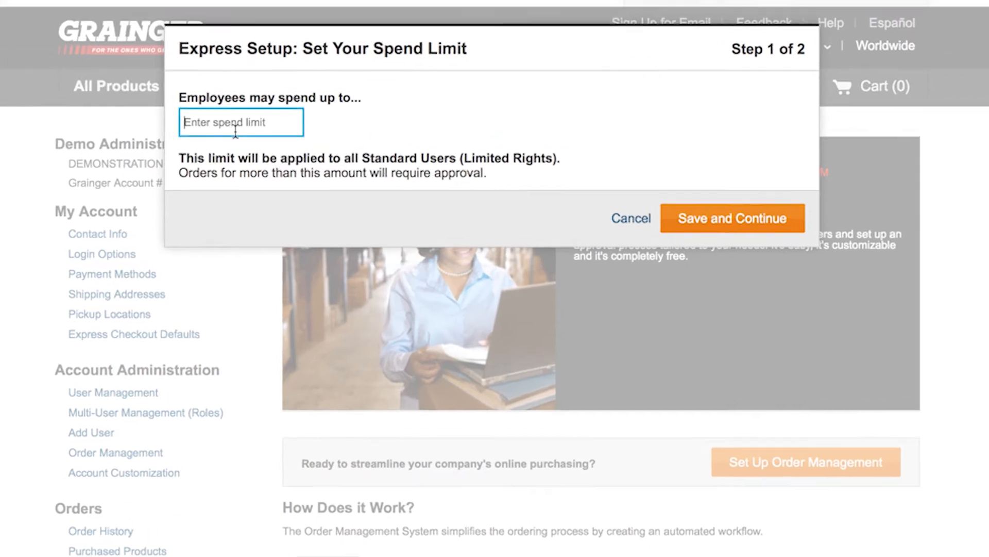
# Enter a 500 spend limit for Standard Users, save, and continue to approvers
pyautogui.write('50')
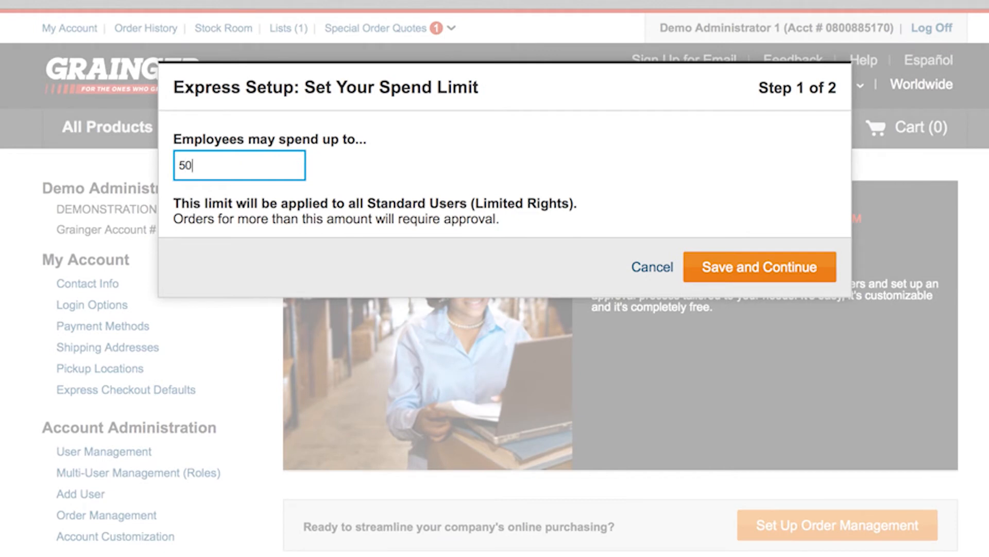
pyautogui.write('0')
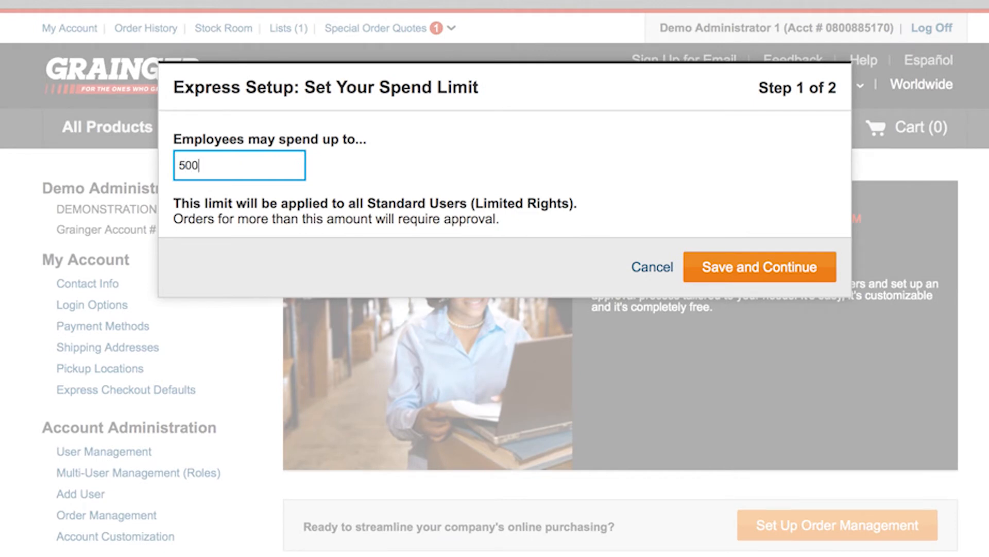
pyautogui.moveTo(707, 246)
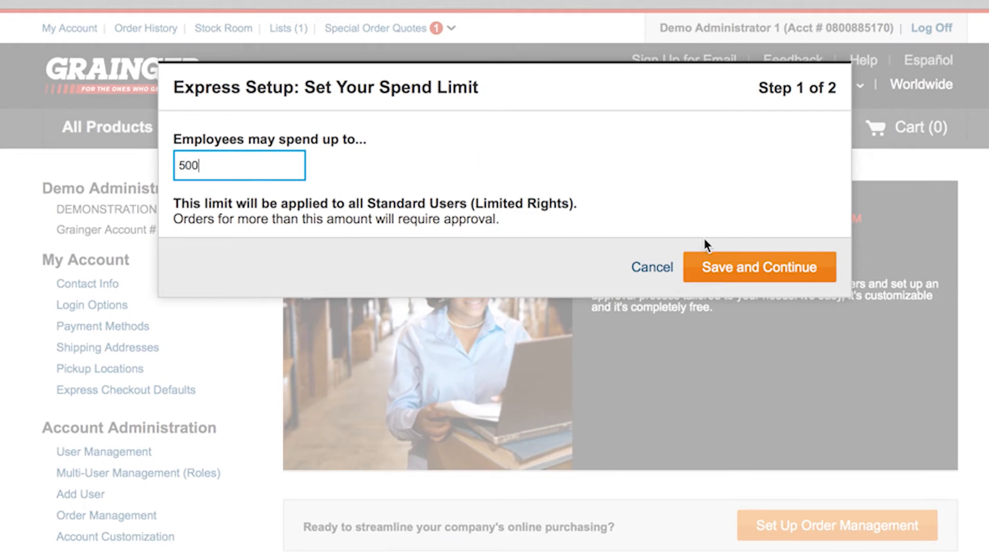
pyautogui.click(759, 267)
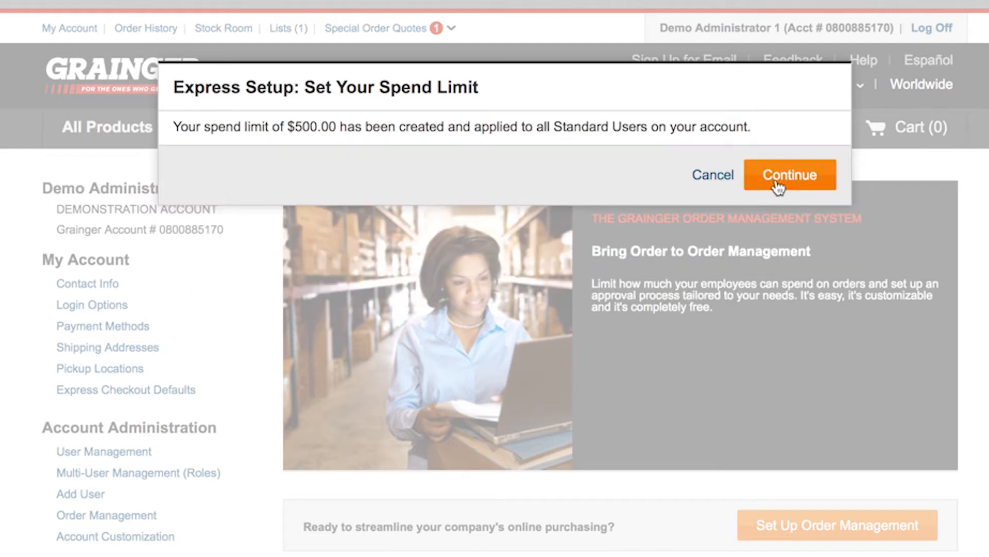
pyautogui.click(789, 175)
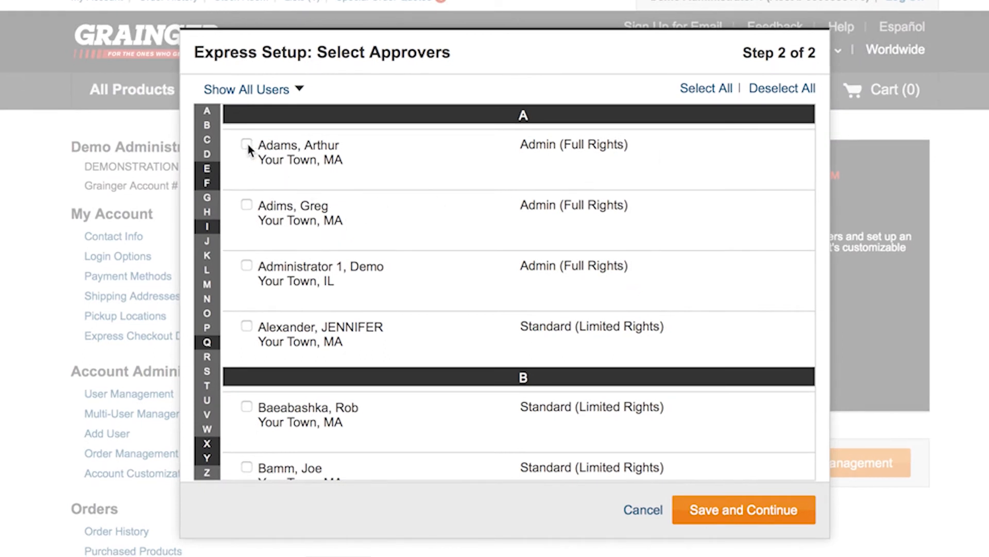
pyautogui.click(246, 144)
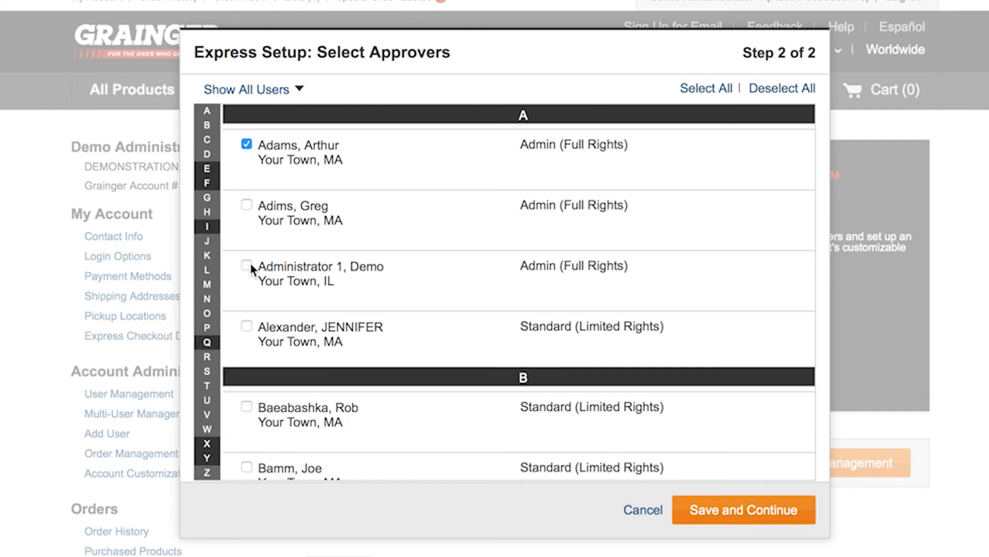
pyautogui.click(247, 266)
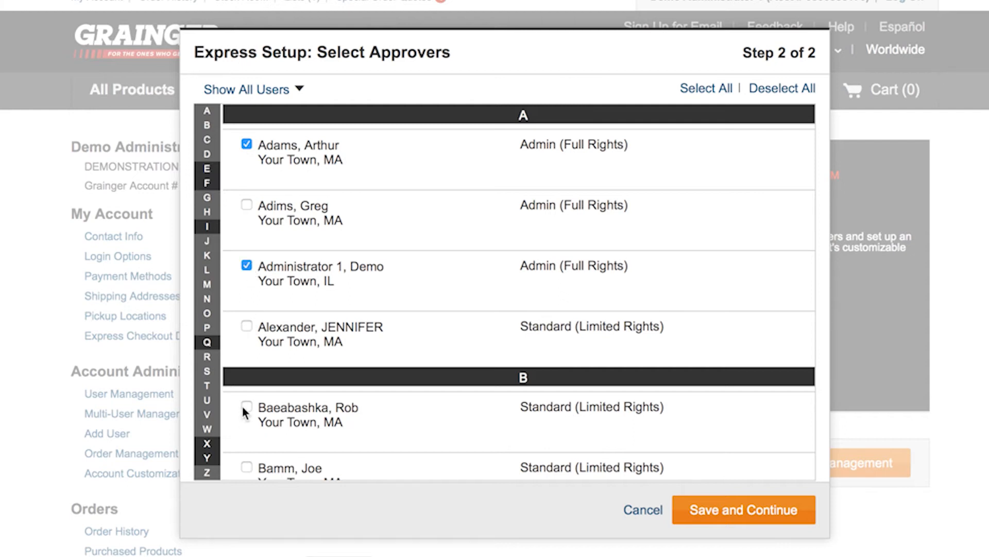
pyautogui.click(247, 406)
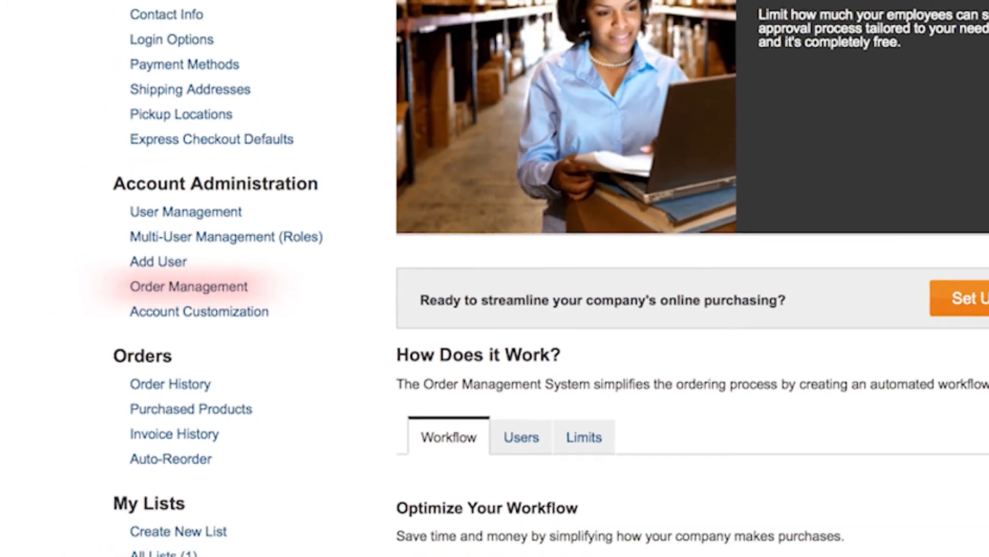
# Open Order Management under Account Administration to view the users' spend limits and approvers
pyautogui.click(188, 286)
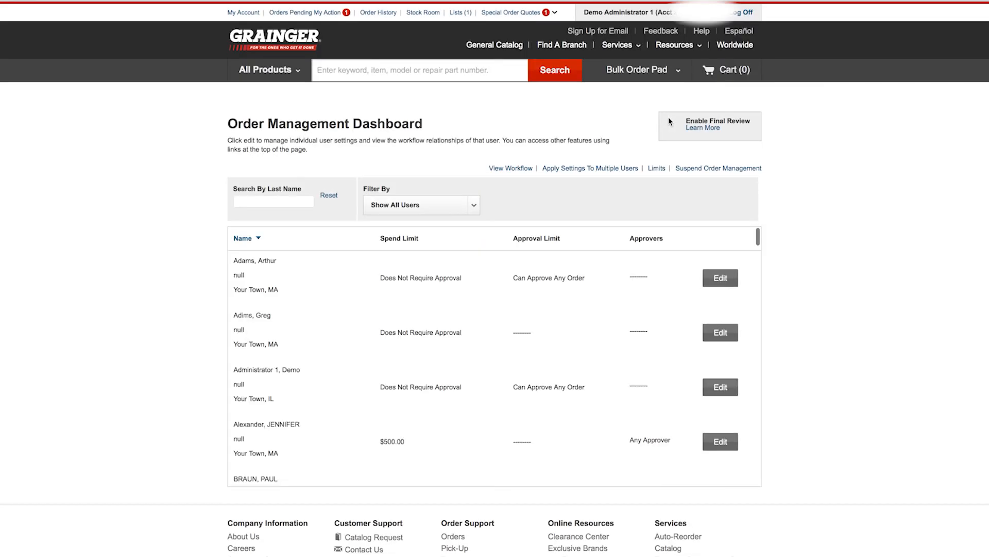